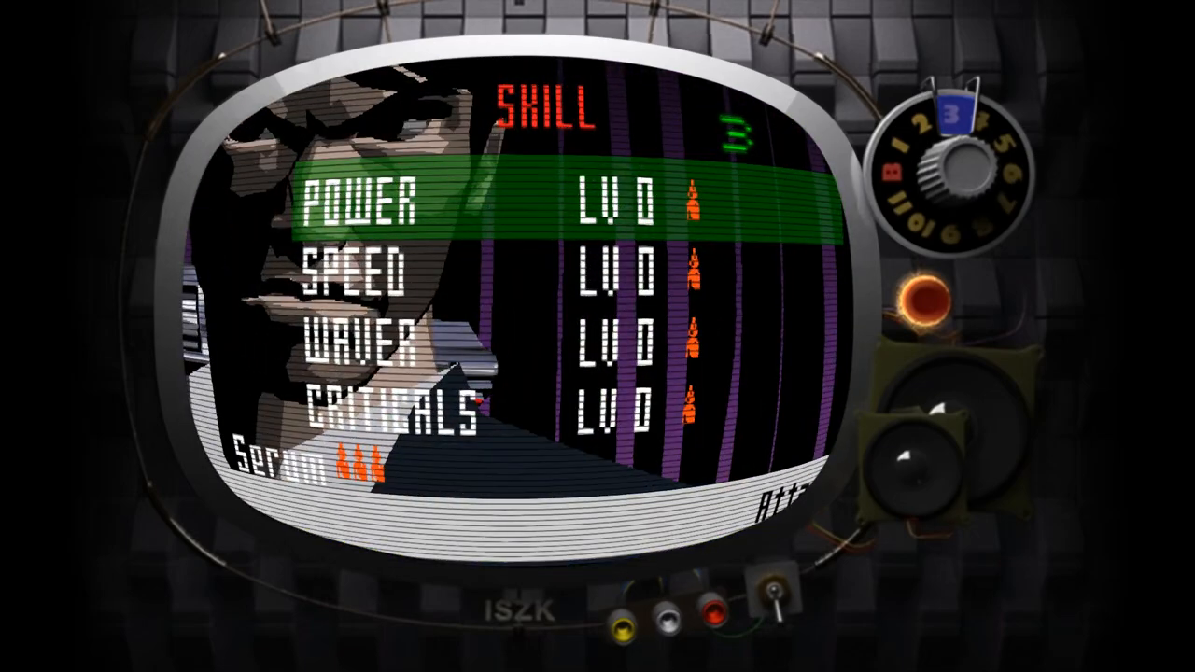
pyautogui.press('down')
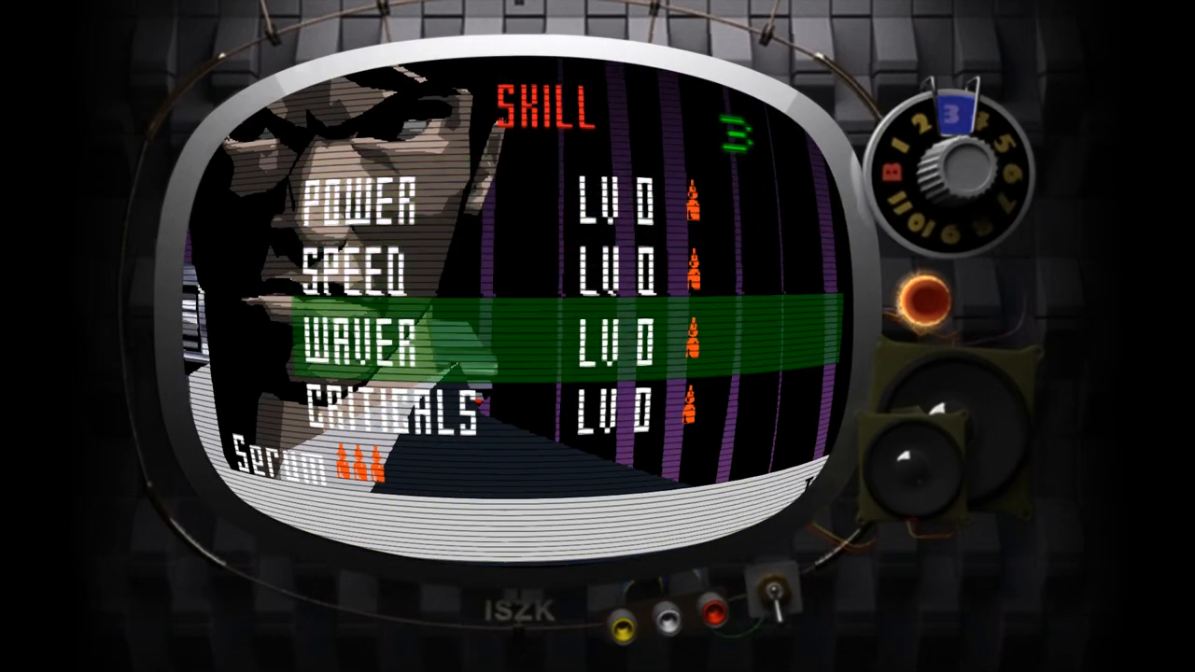
pyautogui.press('up')
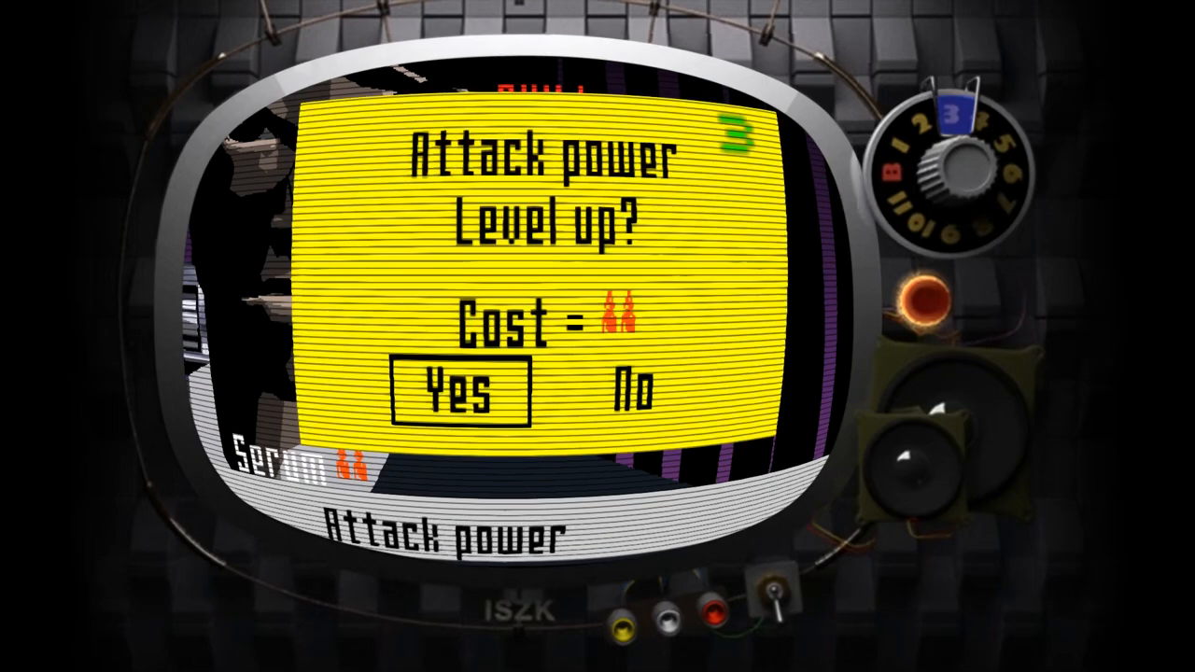
pyautogui.click(460, 391)
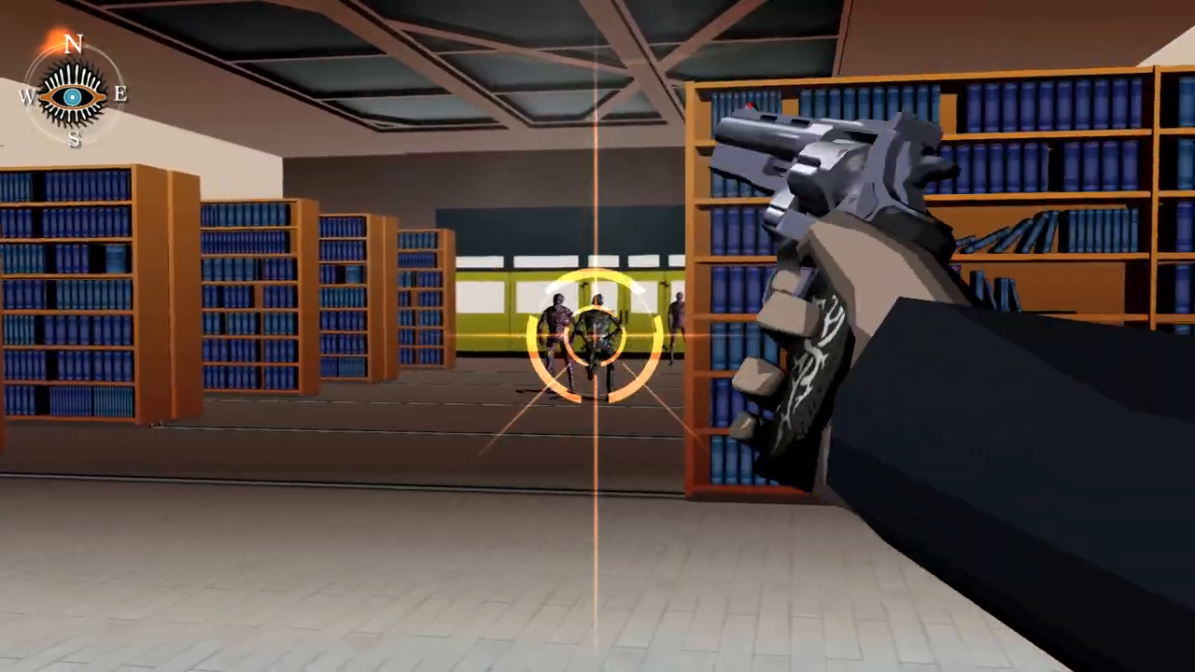
pyautogui.click(597, 336)
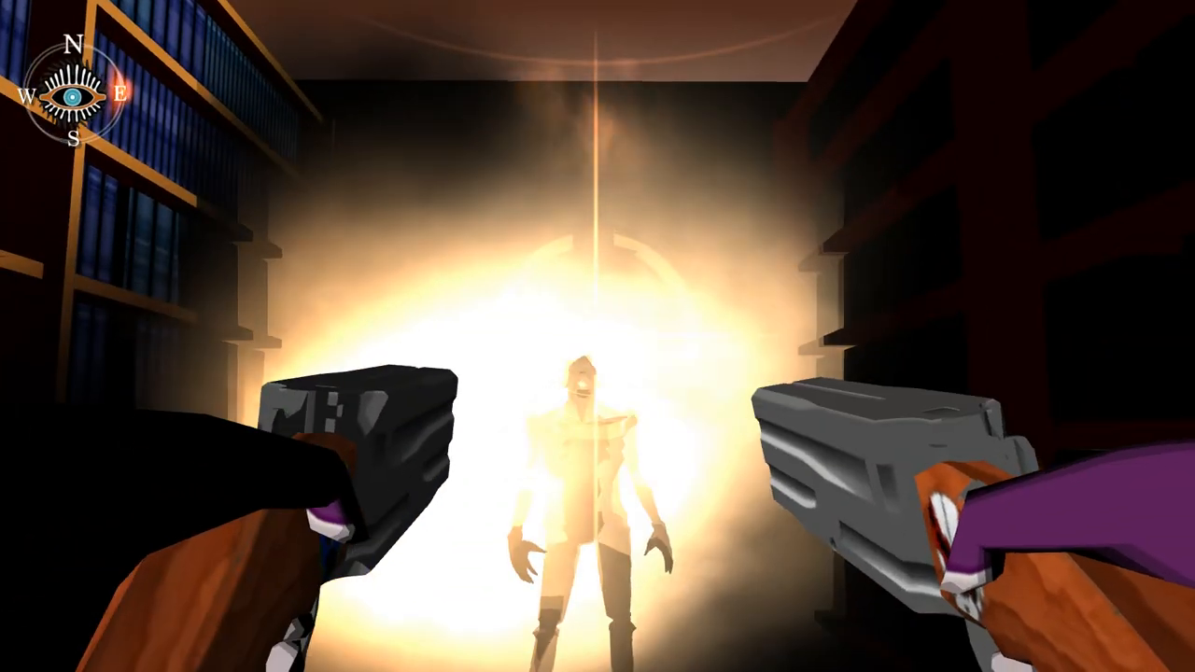
pyautogui.click(597, 337)
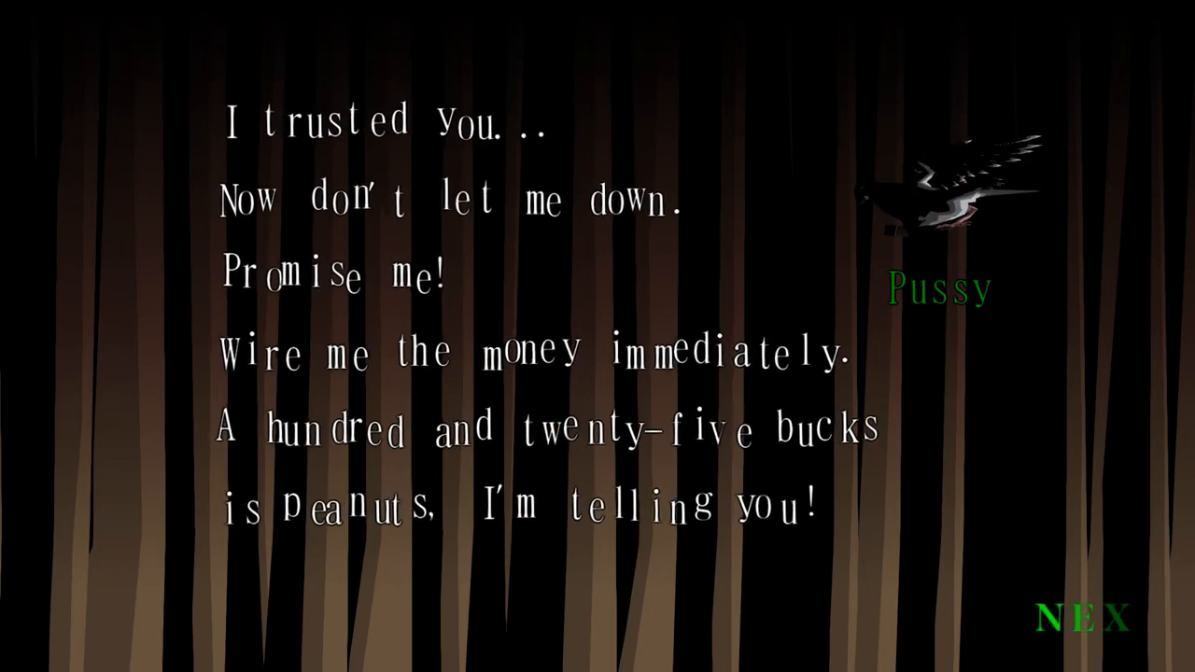
pyautogui.click(1099, 617)
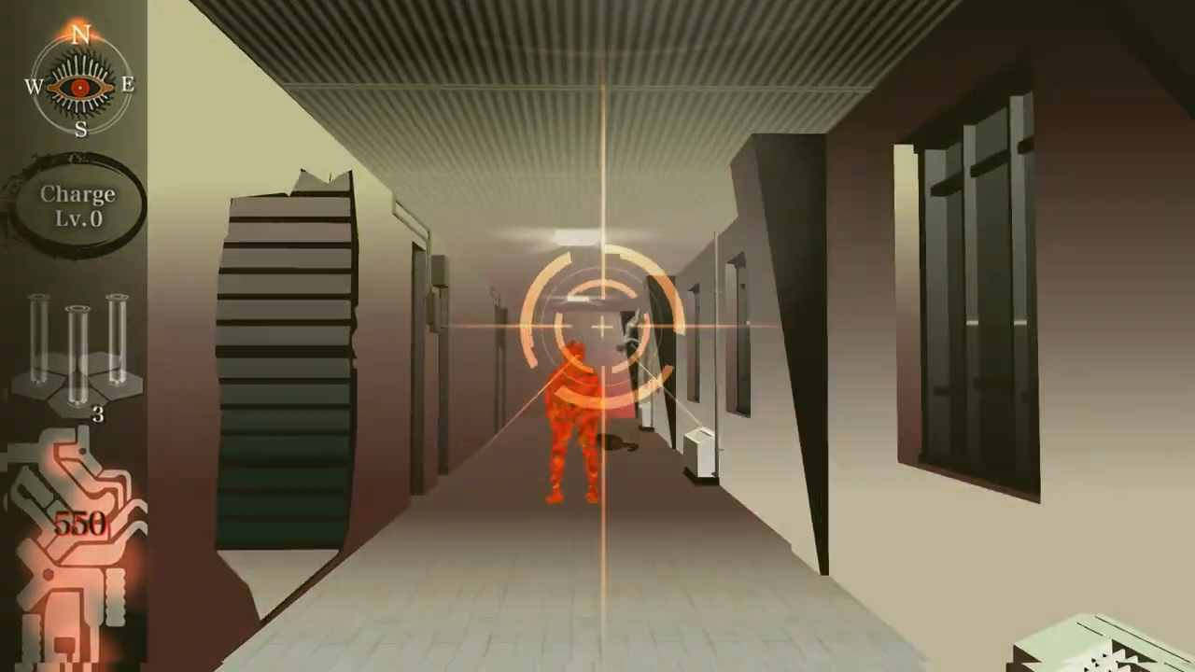
pyautogui.click(598, 336)
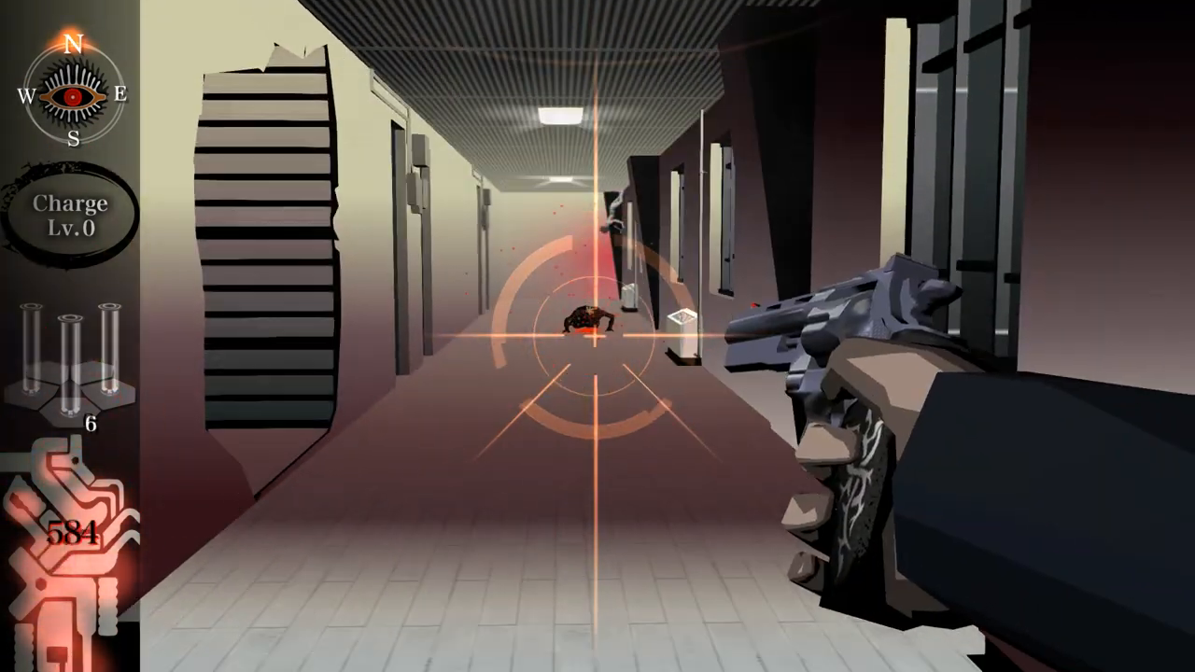
pyautogui.click(598, 336)
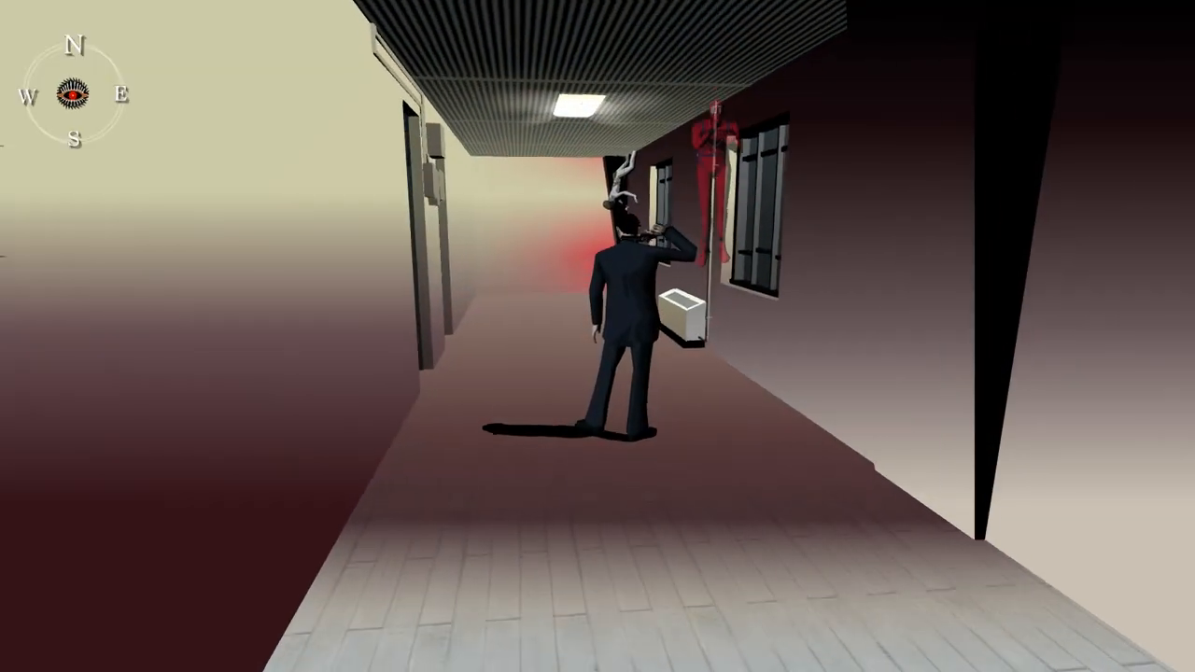
pyautogui.press('Escape')
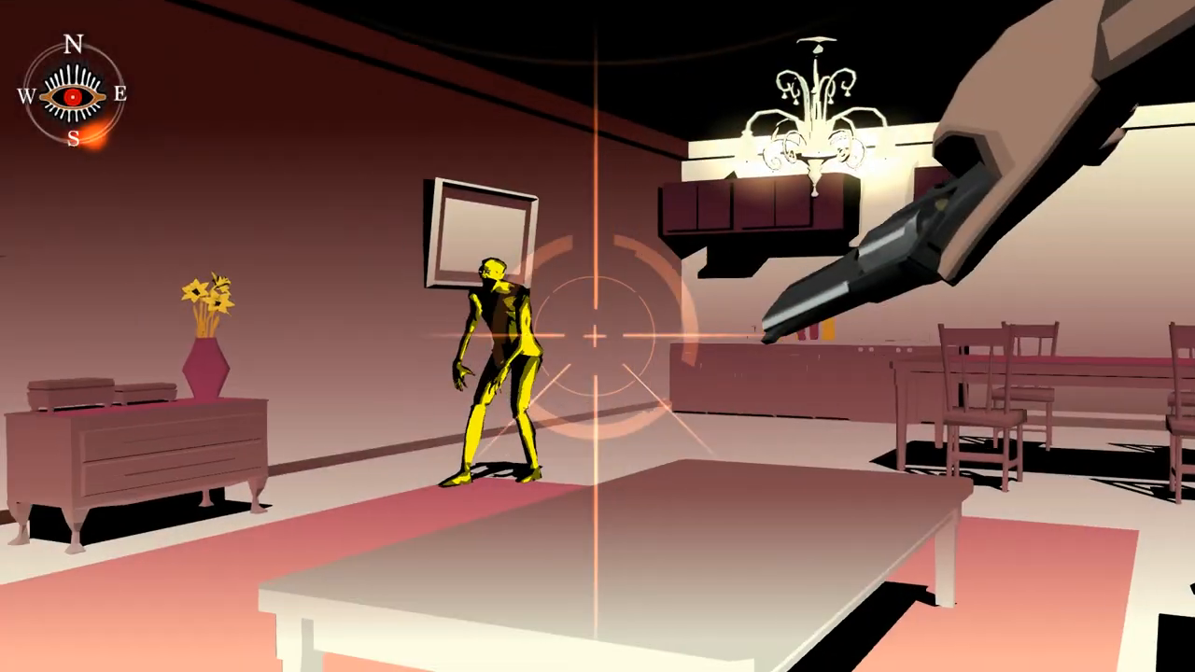
pyautogui.click(598, 336)
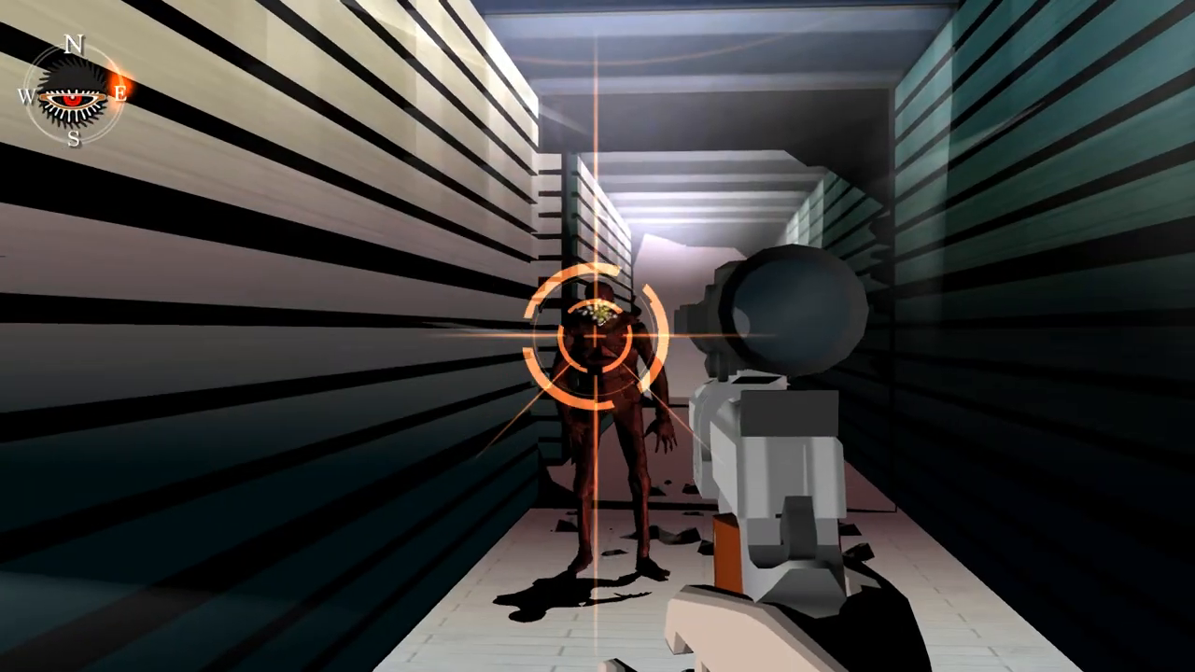
pyautogui.click(597, 337)
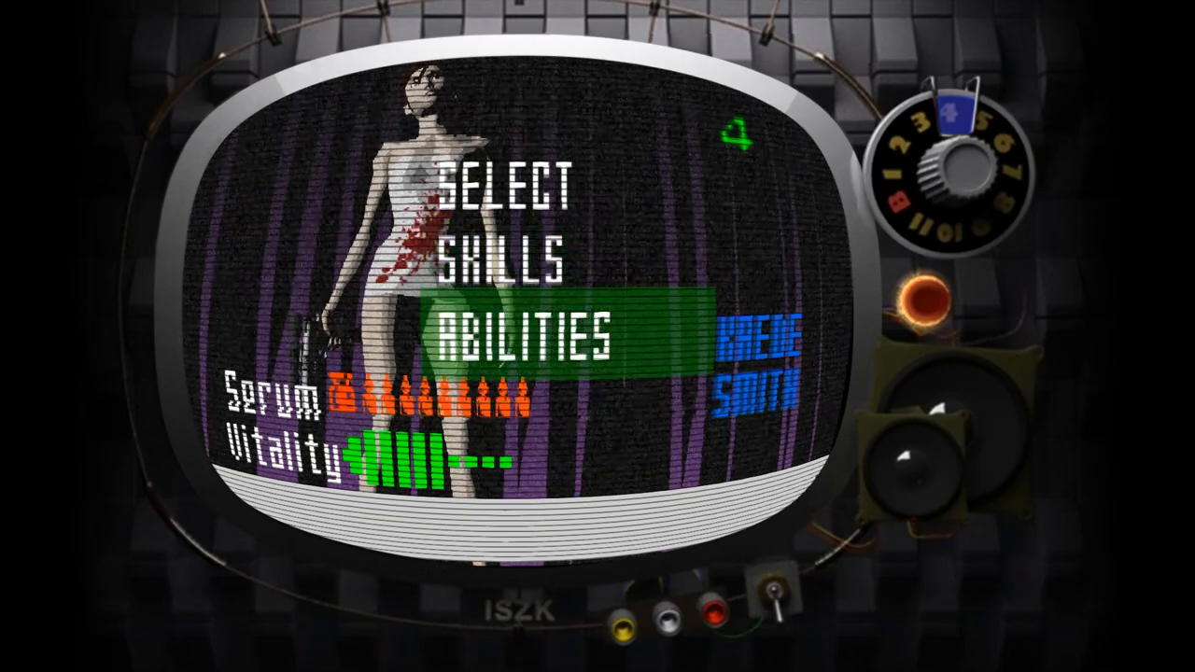
pyautogui.press('up')
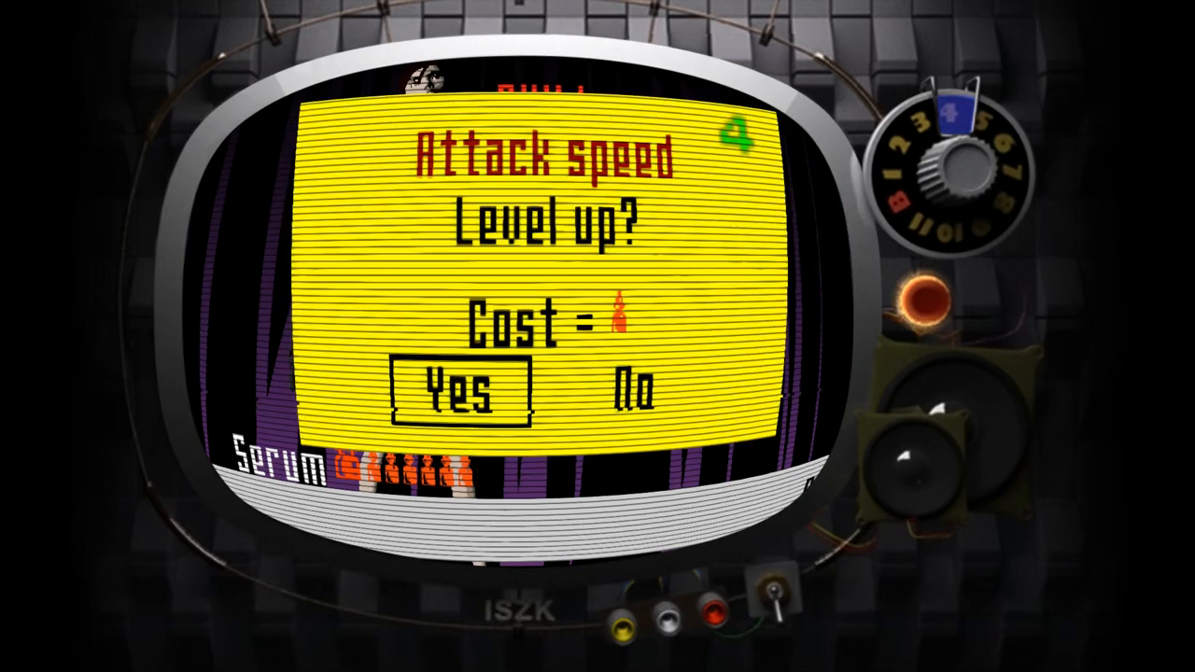
pyautogui.click(469, 387)
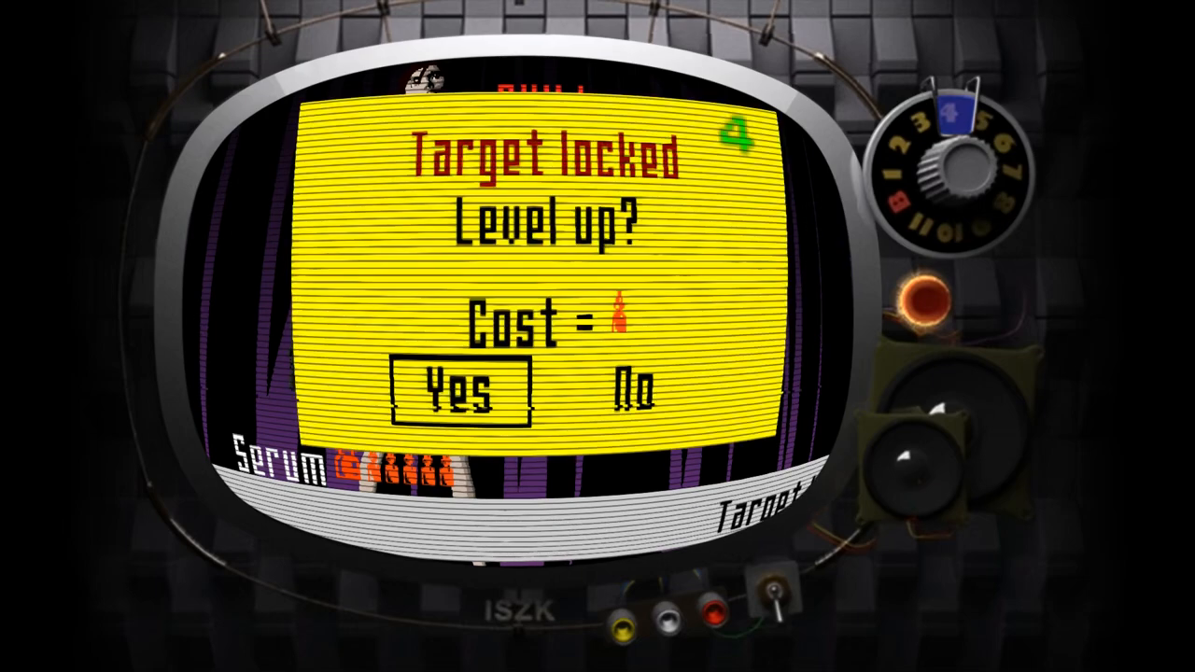
pyautogui.click(467, 390)
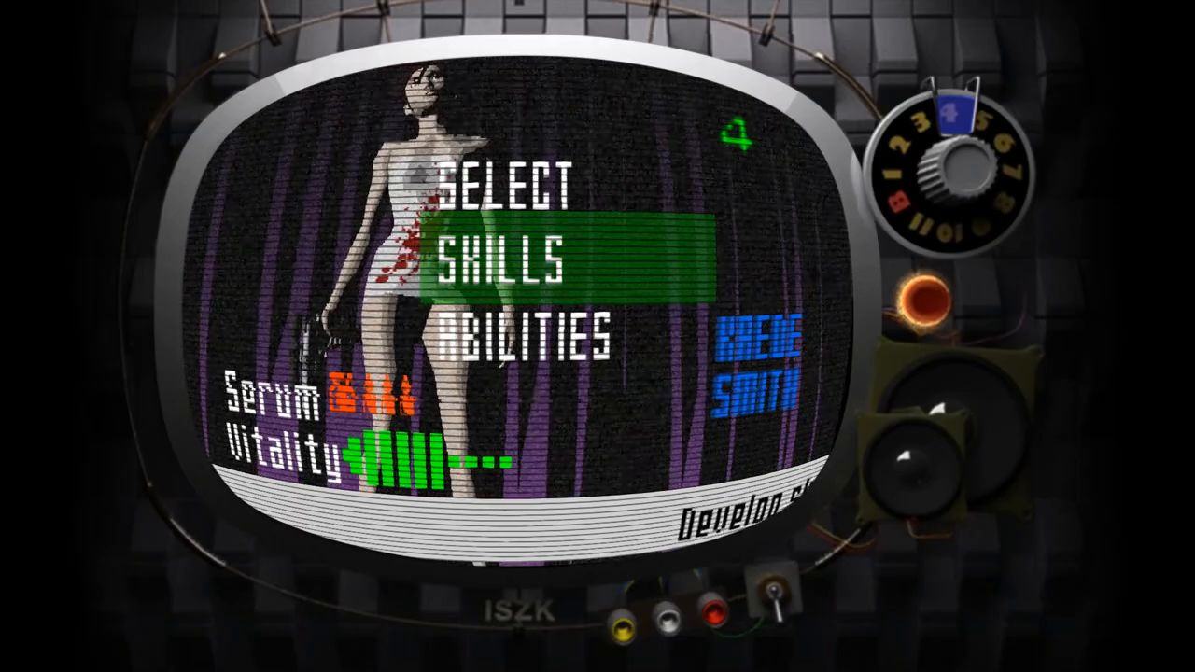
pyautogui.press('down')
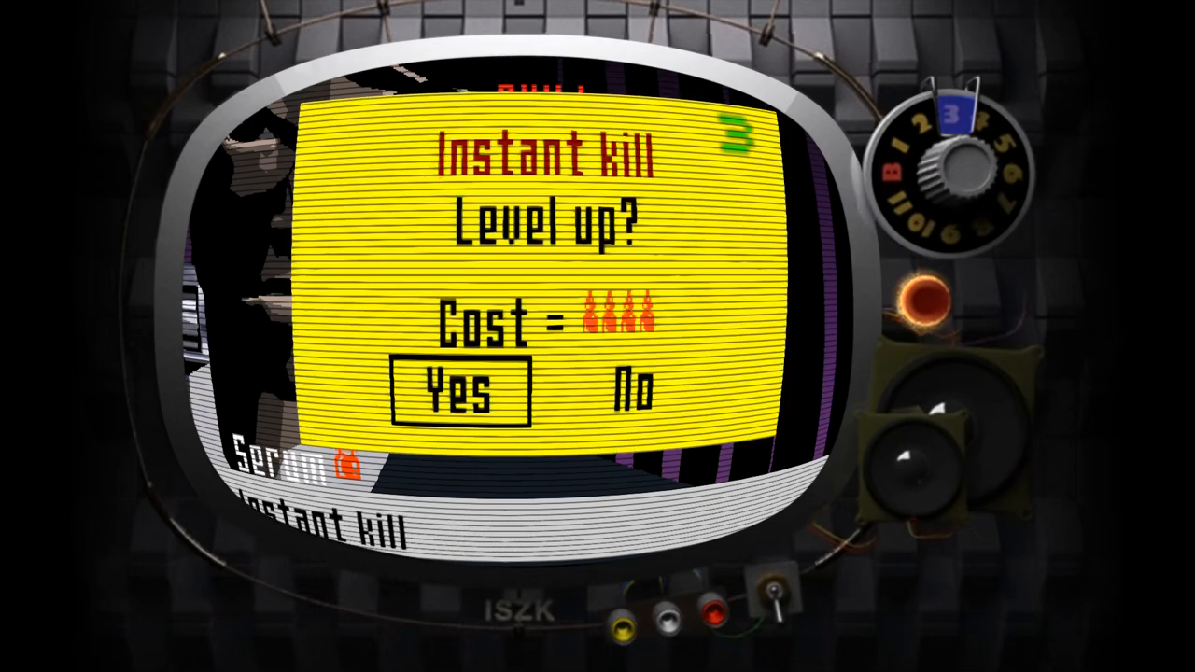
pyautogui.click(463, 386)
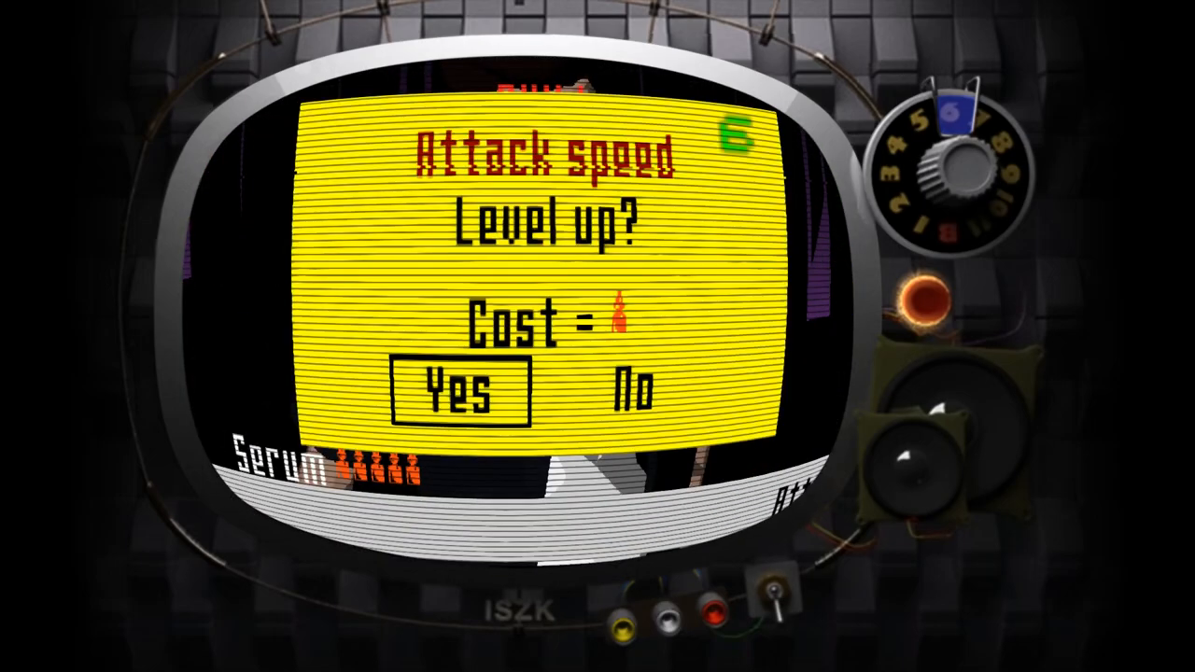
pyautogui.click(467, 390)
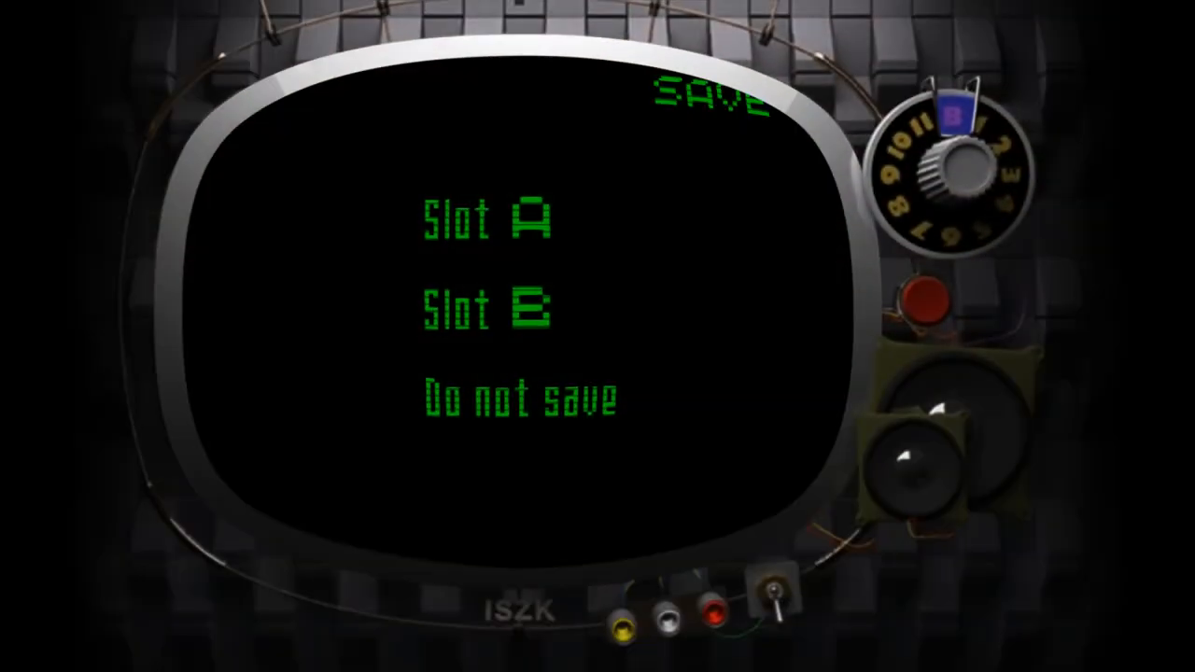
pyautogui.click(495, 218)
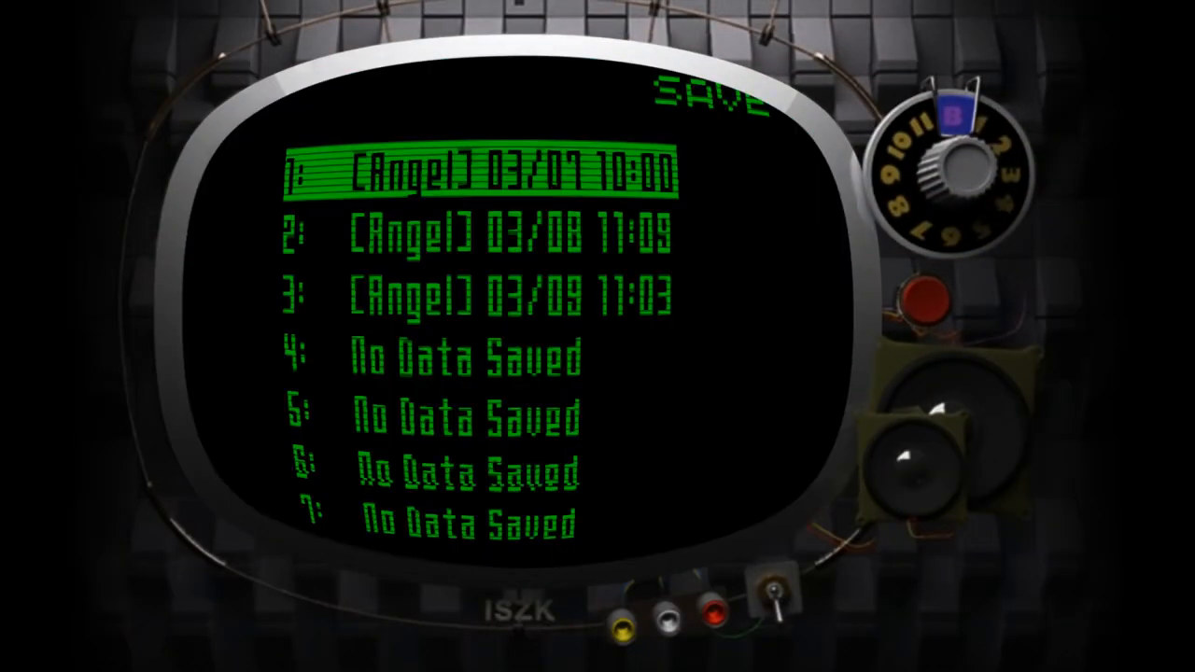
pyautogui.click(477, 170)
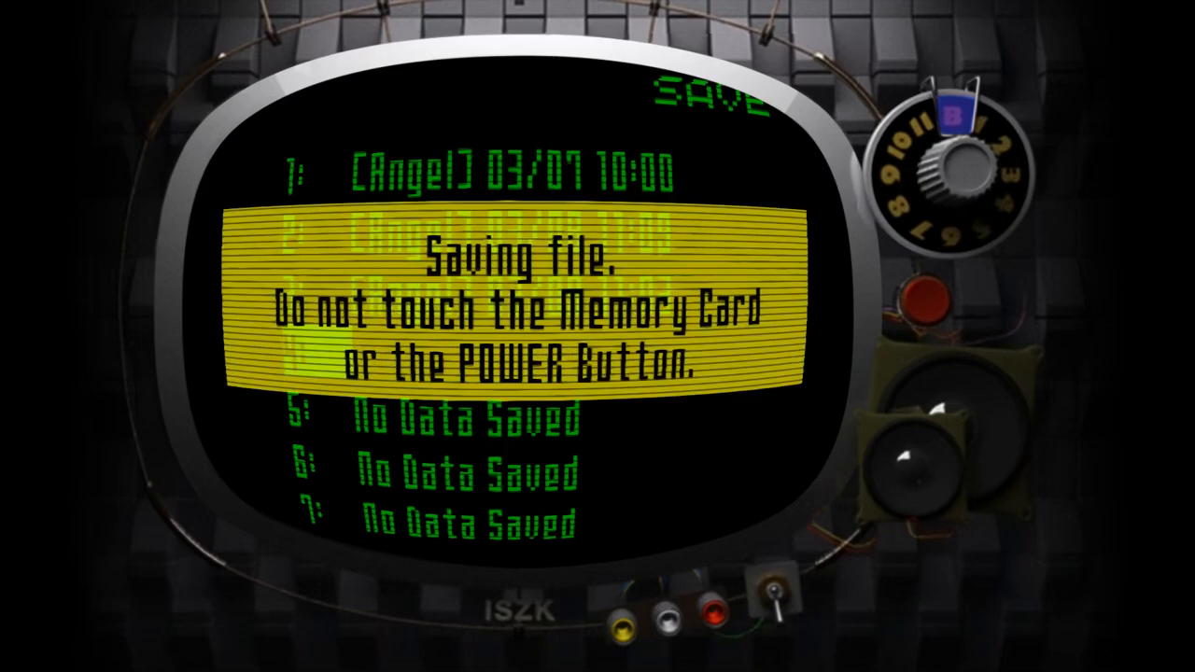